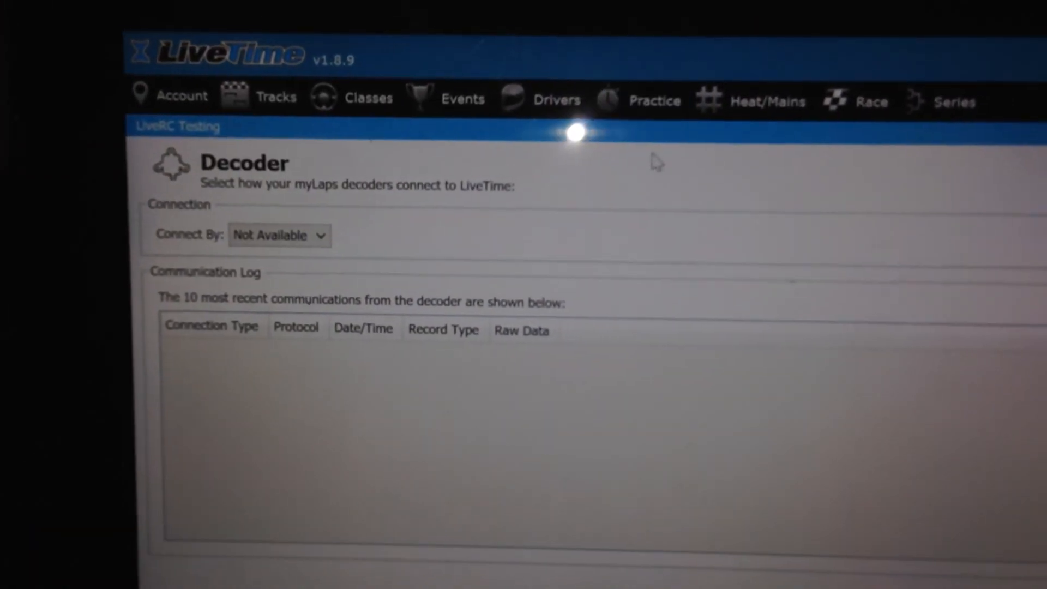
- Set the decoder's Connect By option to Serial/USB Port
left_click(278, 235)
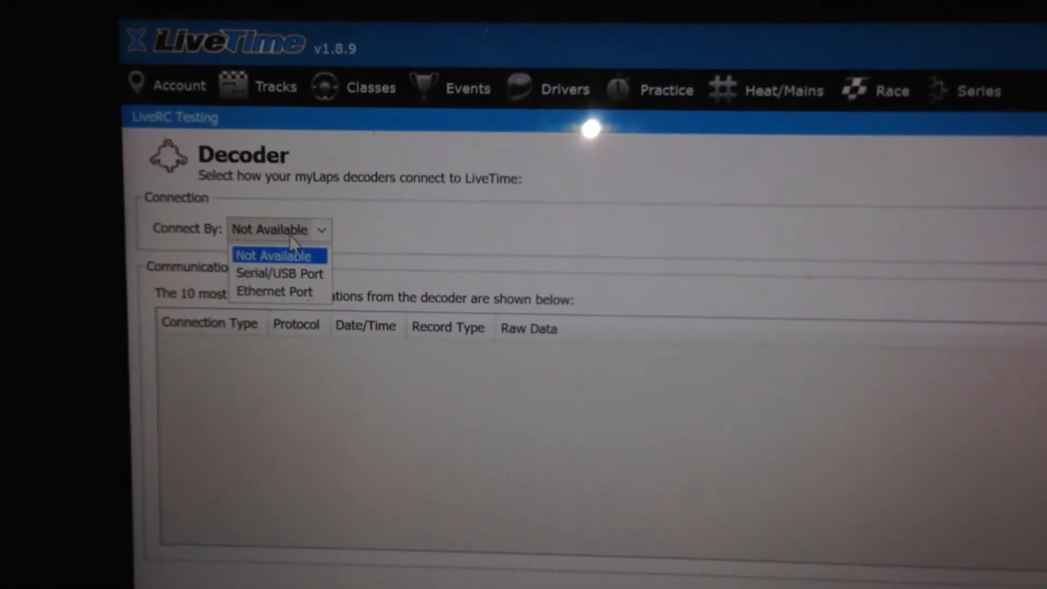
mouse_move(280, 275)
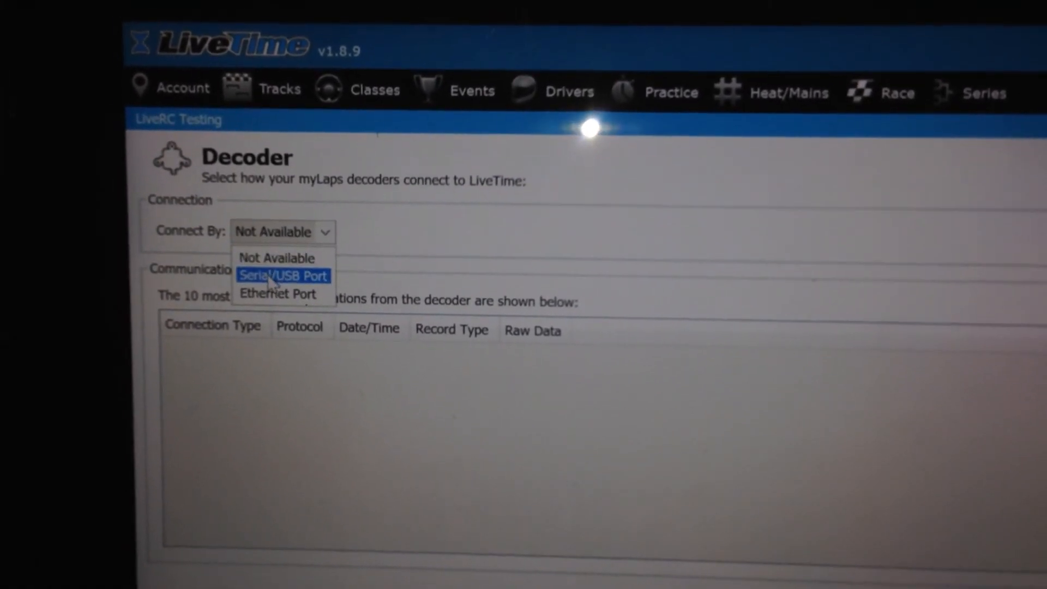
left_click(283, 274)
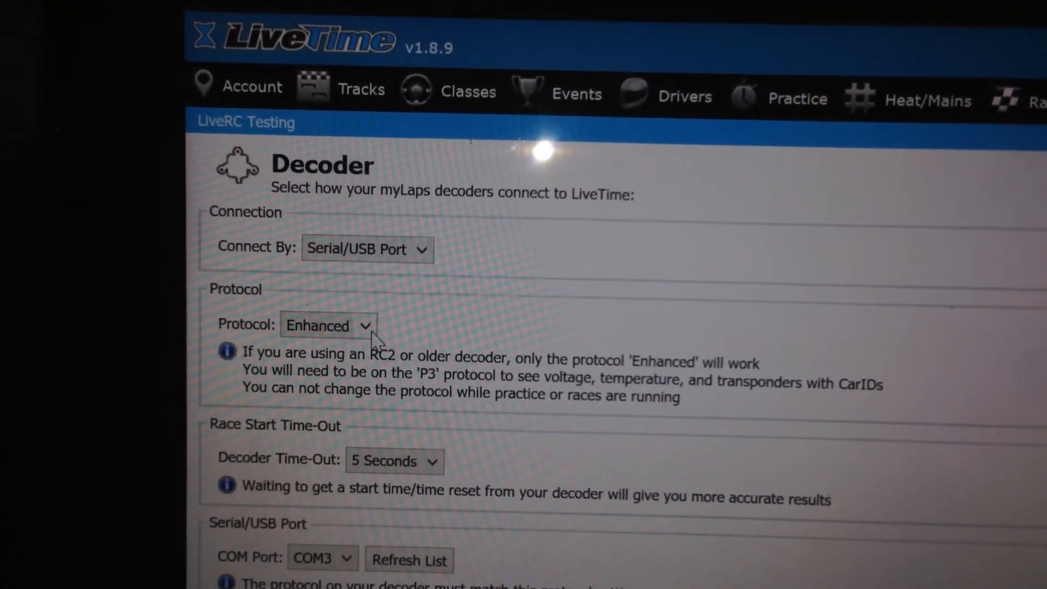
scroll("down", 3)
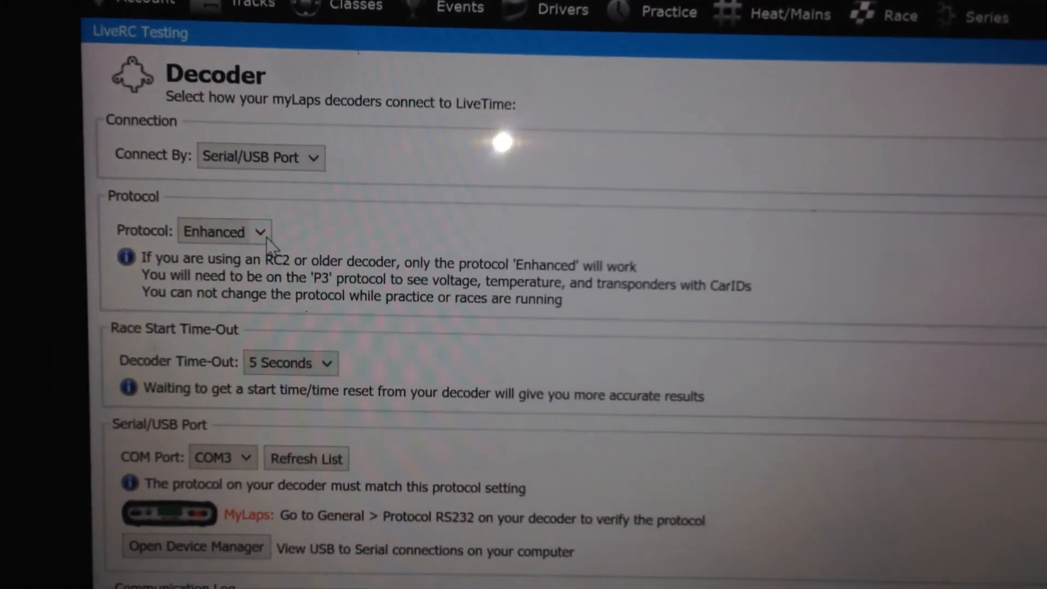
scroll("down", 3)
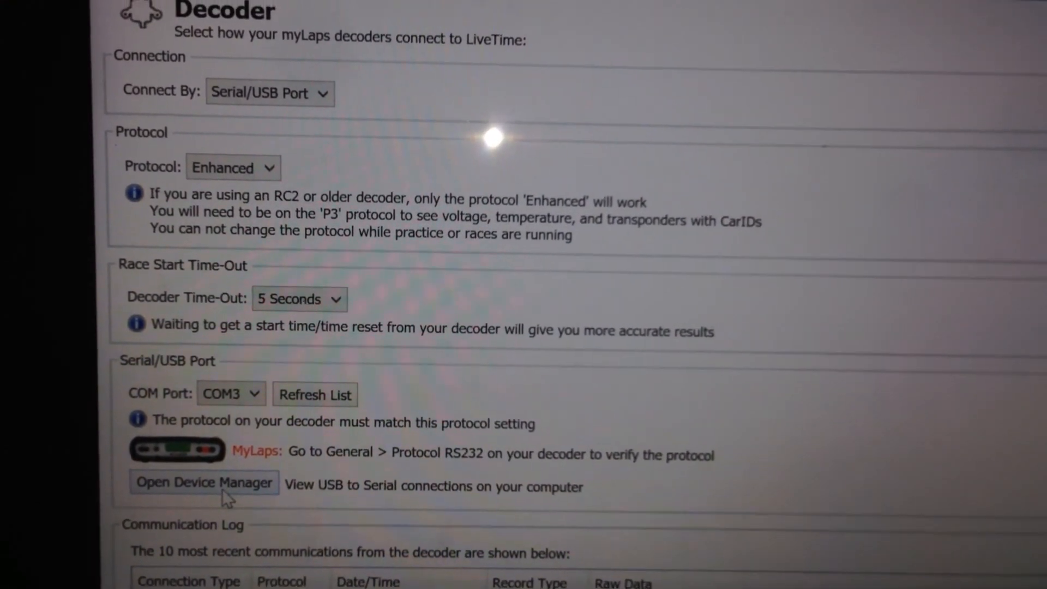
- Expand Ports (COM & LPT) in Device Manager to find USB to Serial Cable (COM3)
left_click(204, 482)
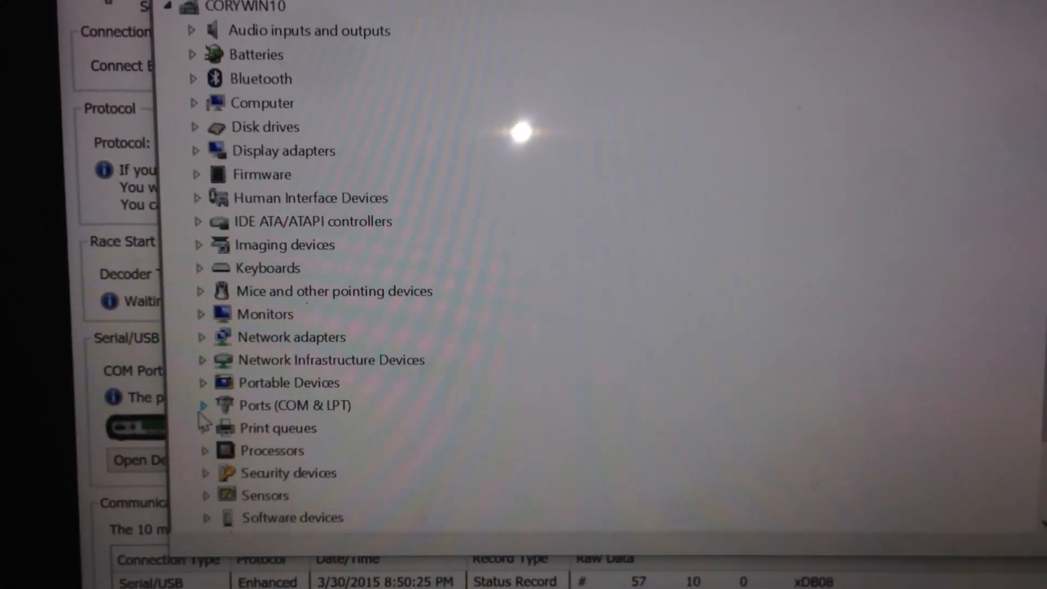
left_click(202, 405)
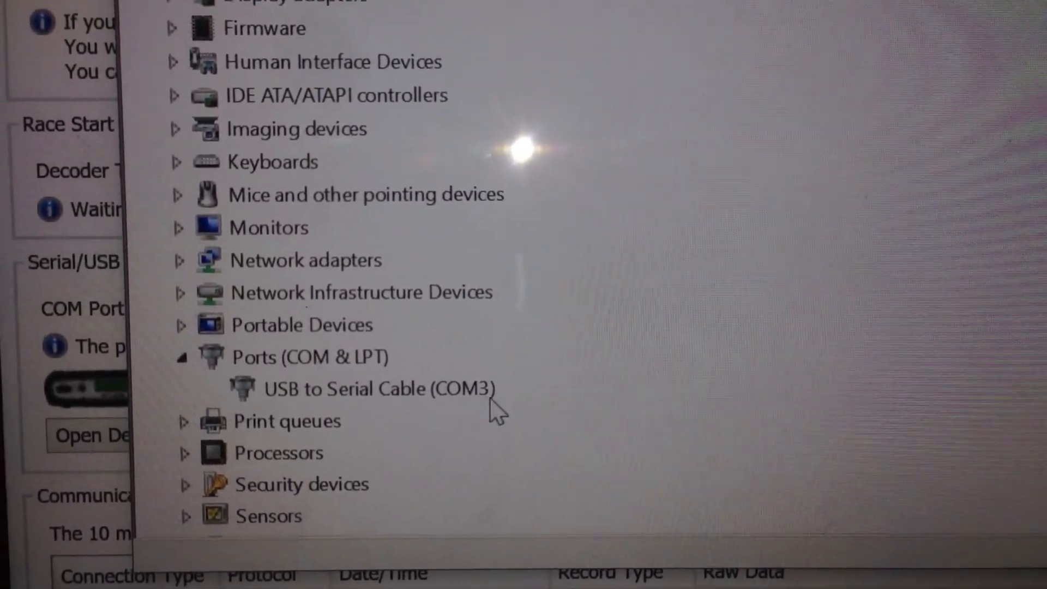
scroll("down", 3)
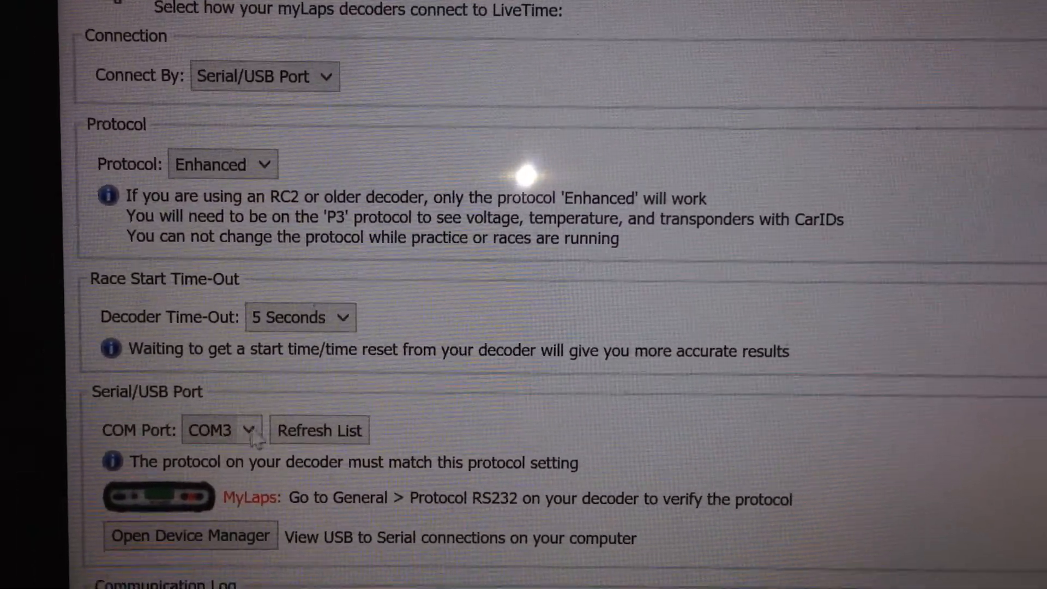
scroll("down", 3)
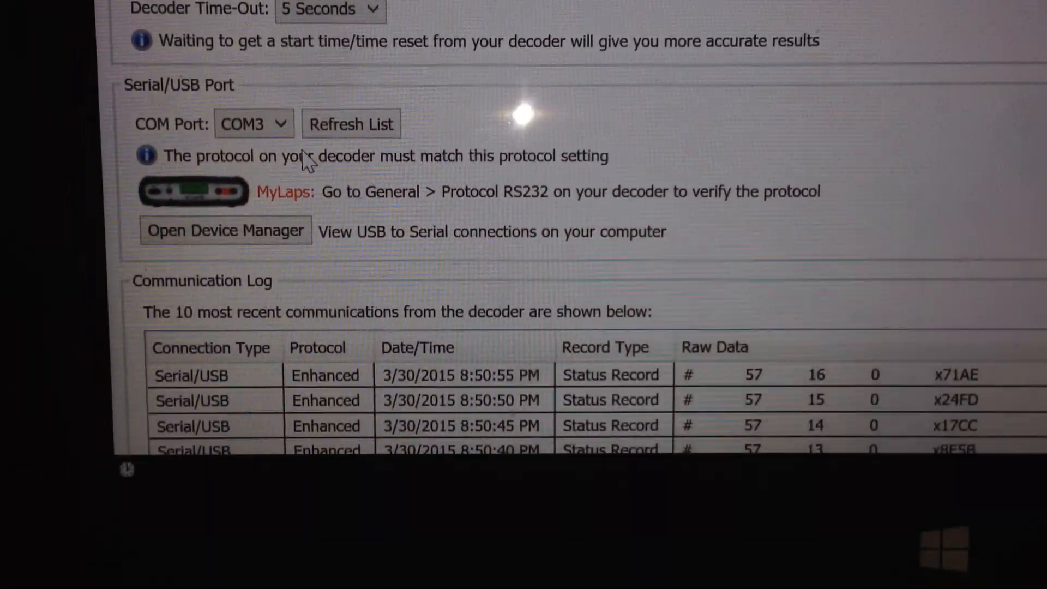
scroll("up", 3)
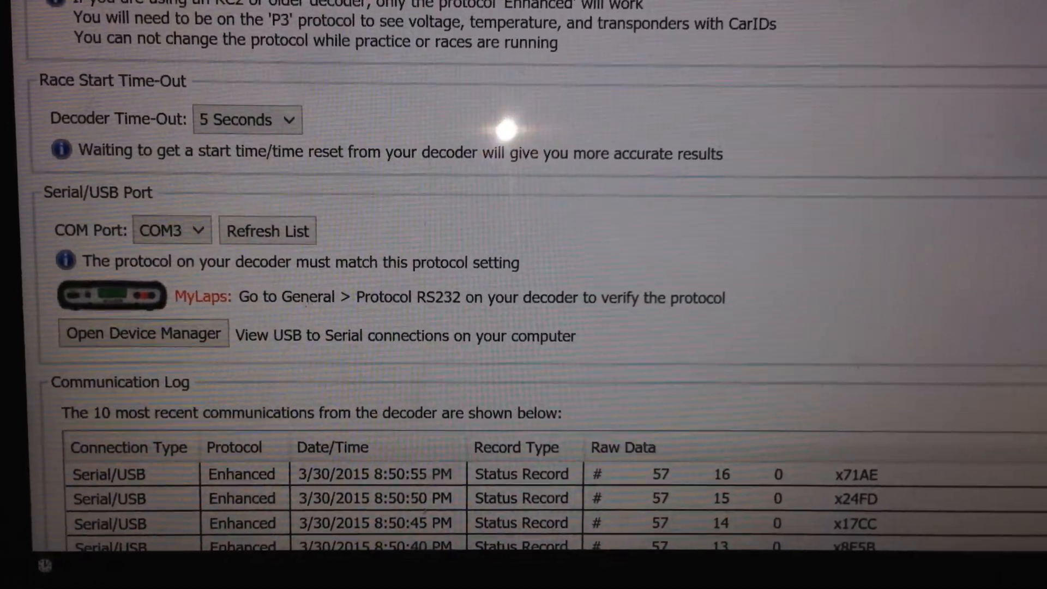
scroll("down", 3)
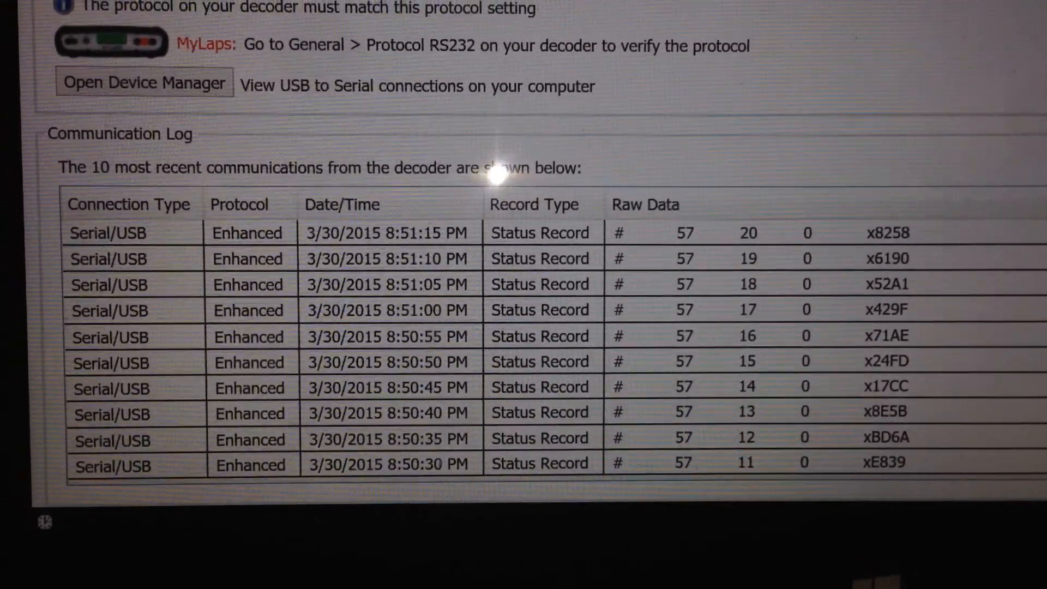
left_click(682, 160)
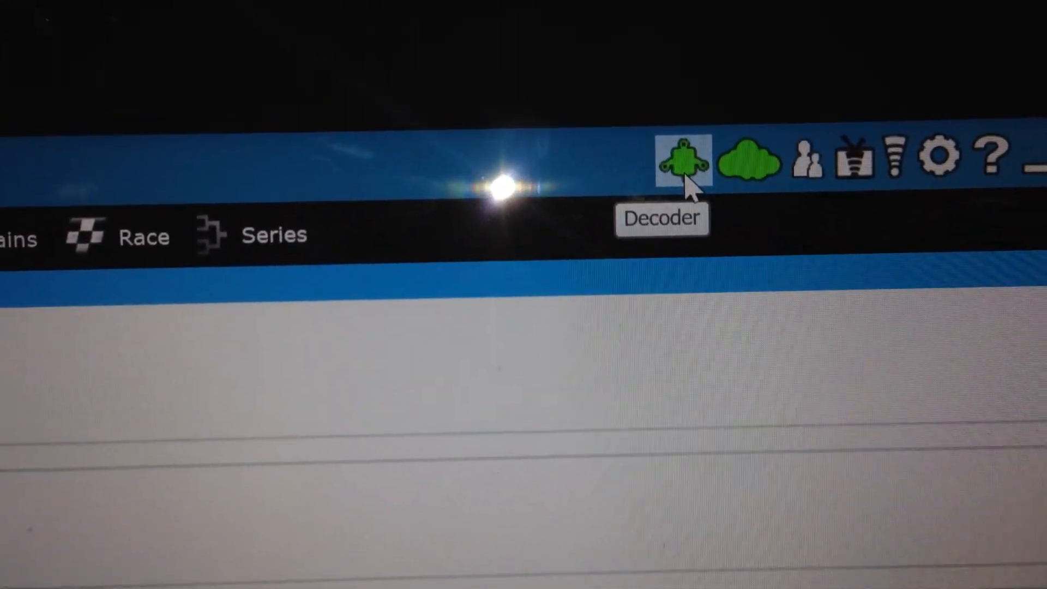
- Reopen the Decoder settings from the top-right toolbar
left_click(683, 160)
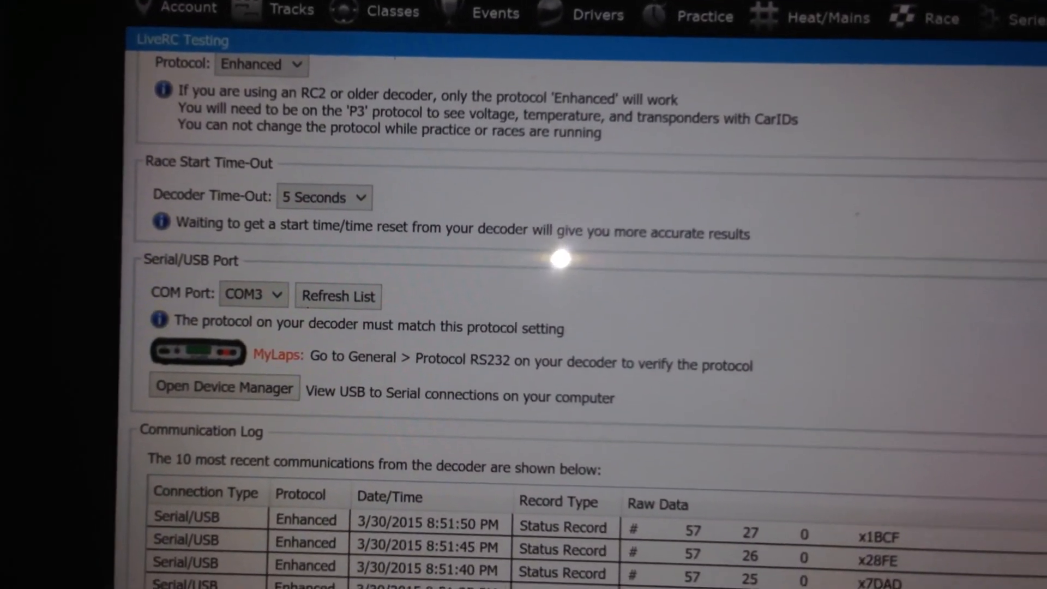
scroll("up", 3)
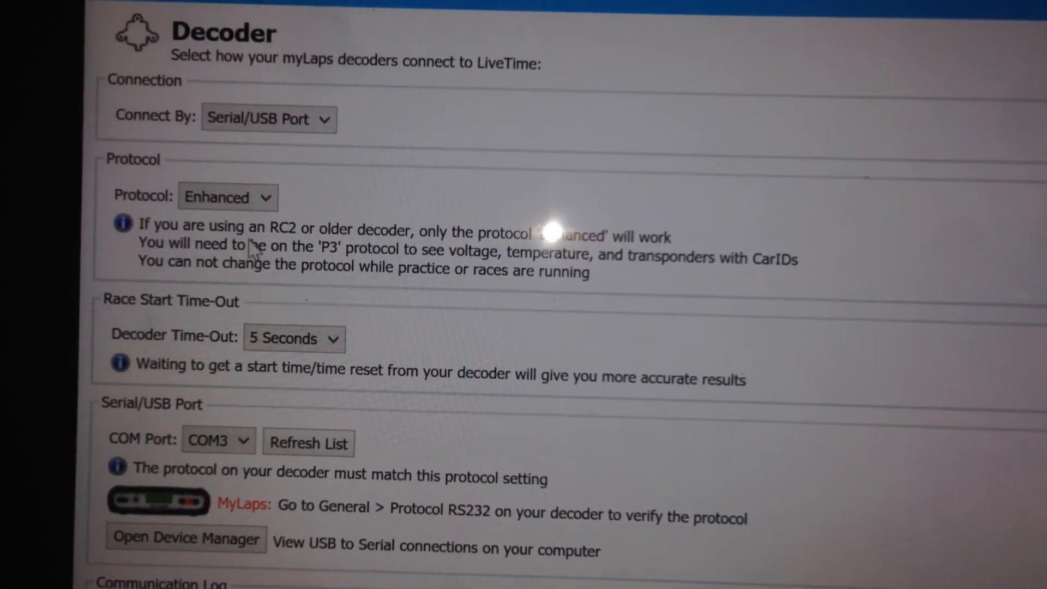
scroll("down", 3)
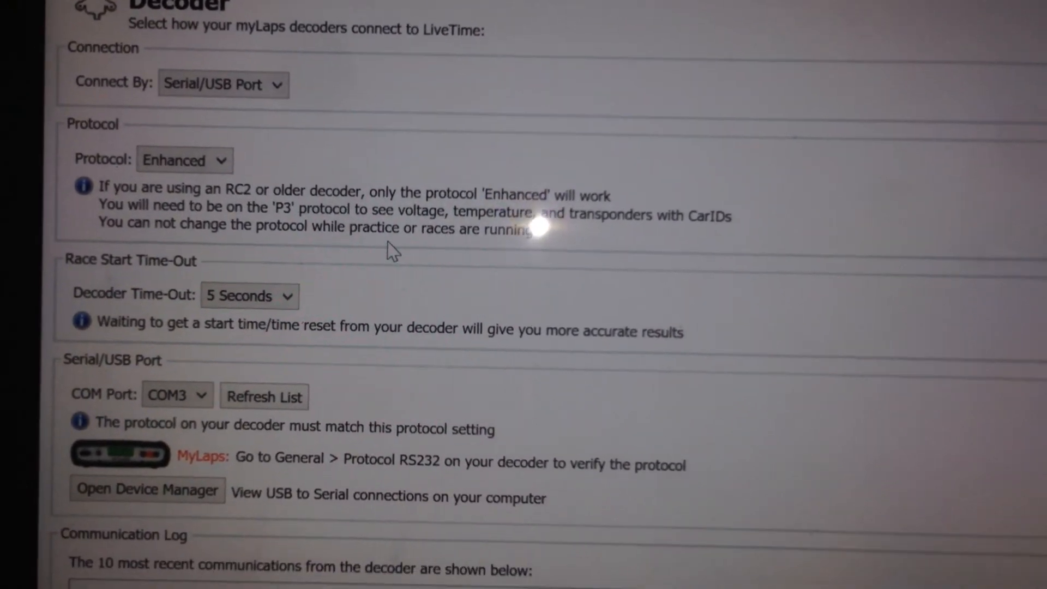